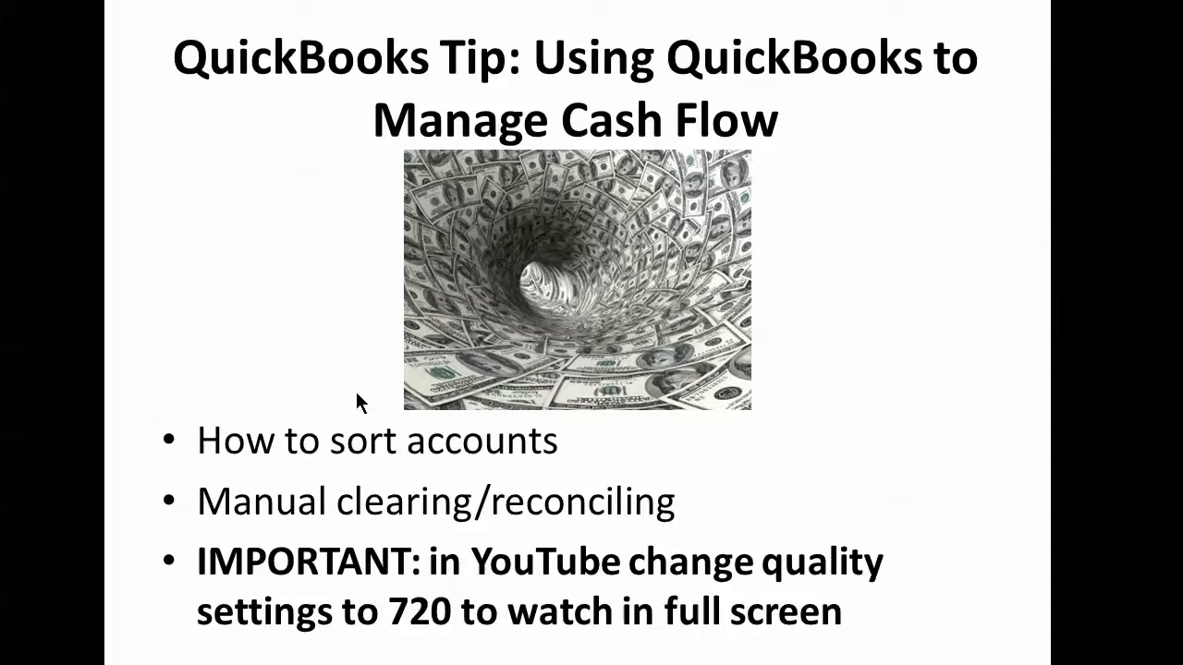
mouse_move(226, 450)
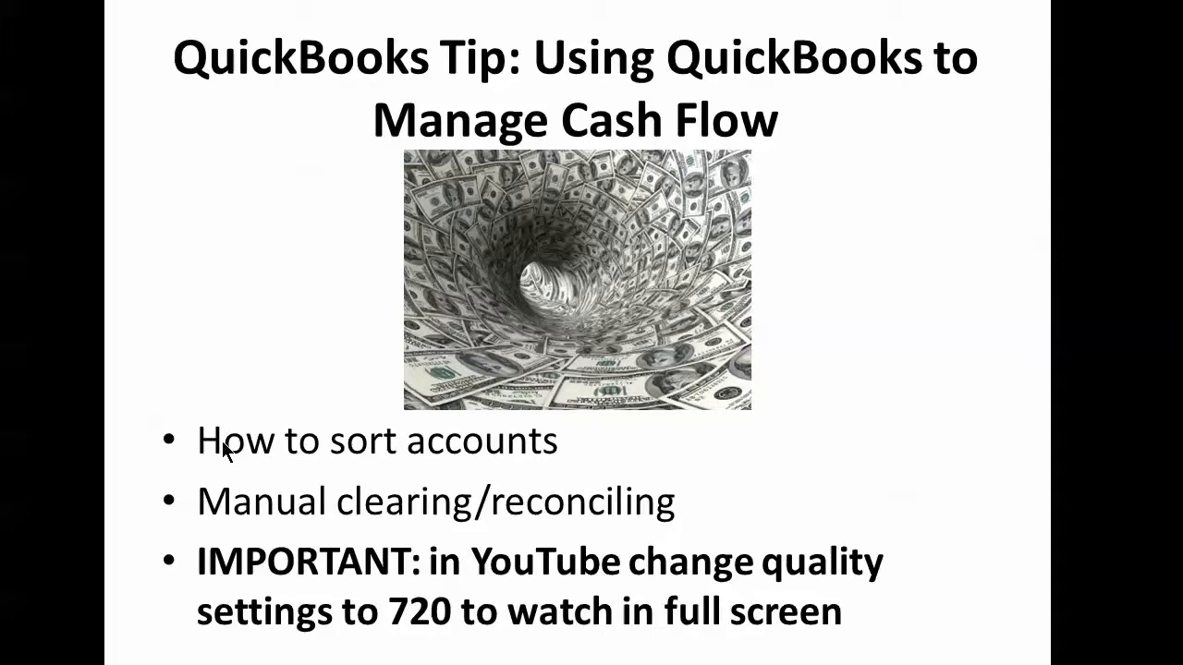
mouse_move(333, 469)
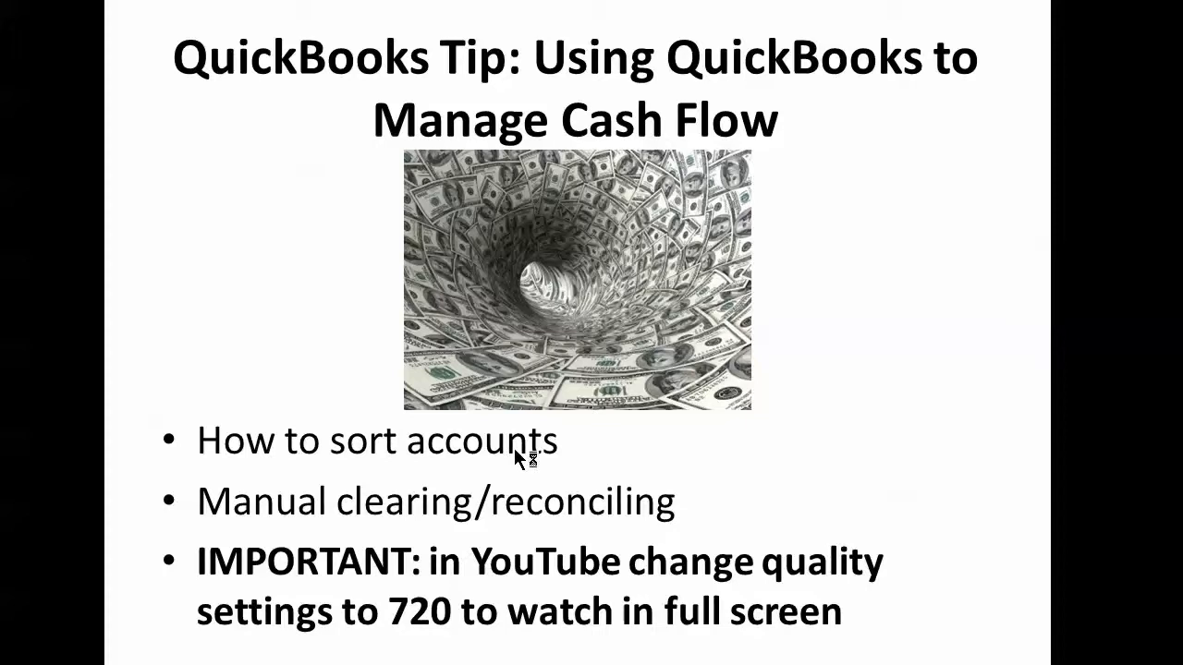
mouse_move(305, 534)
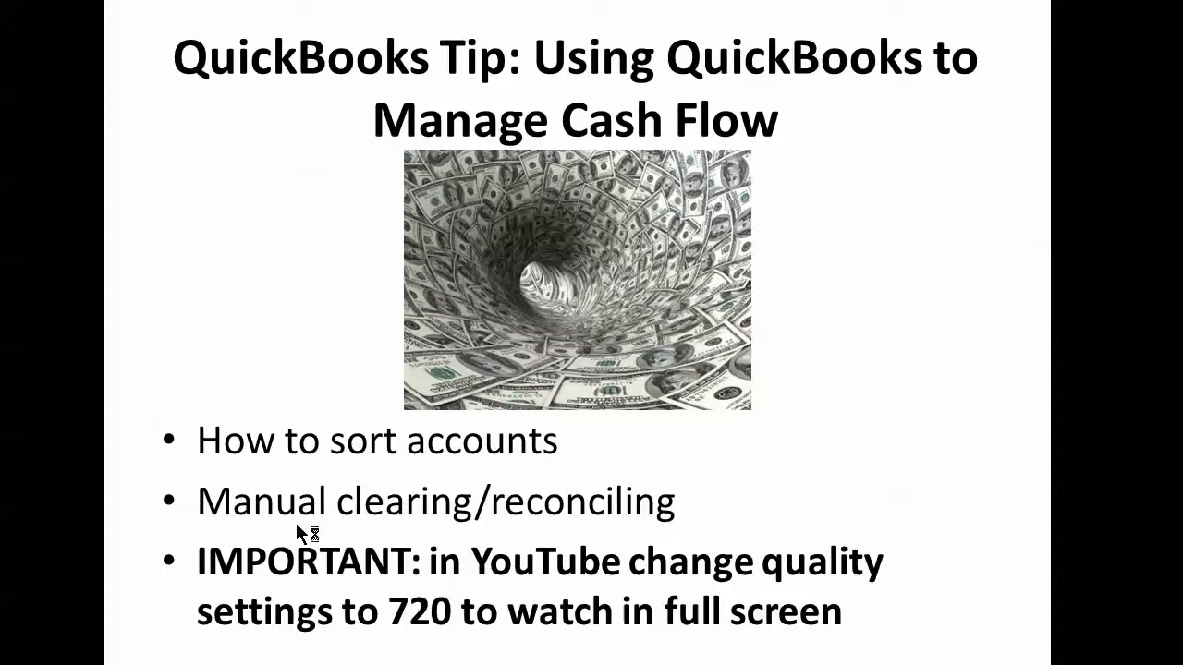
mouse_move(587, 527)
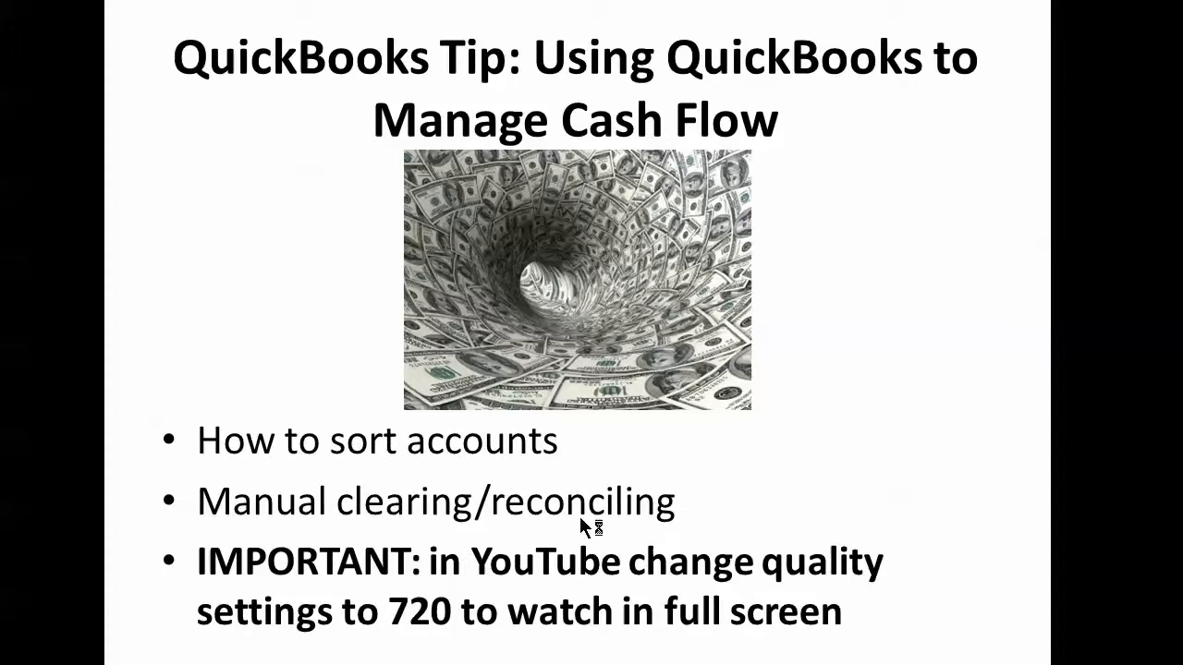
mouse_move(748, 577)
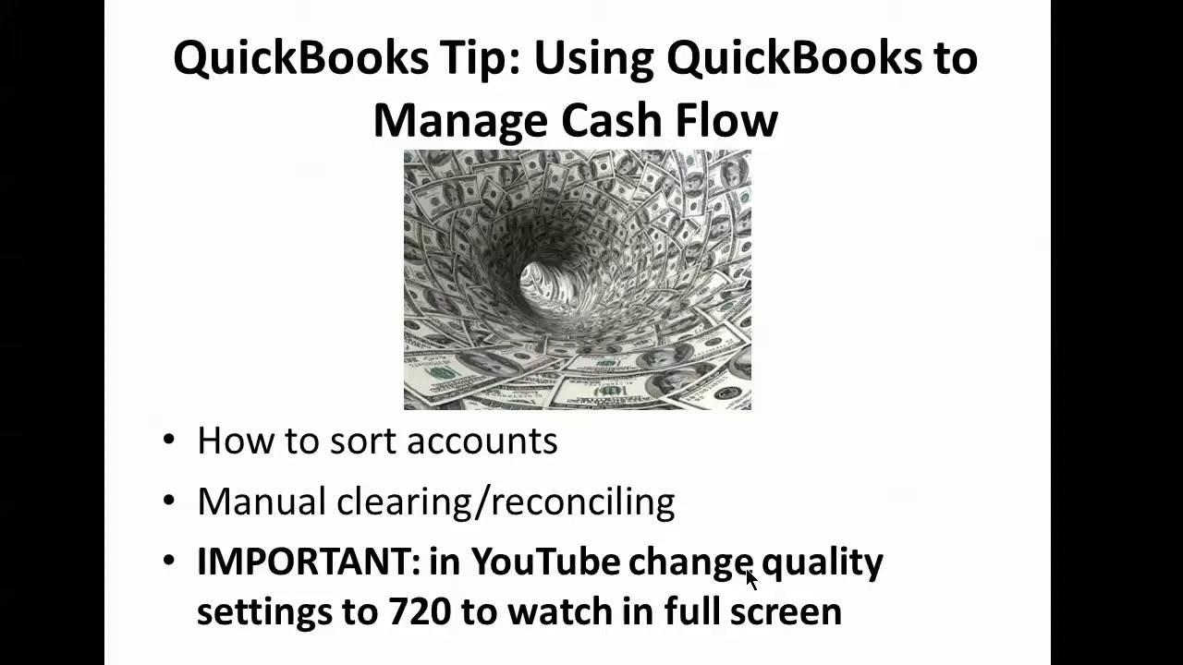
mouse_move(749, 577)
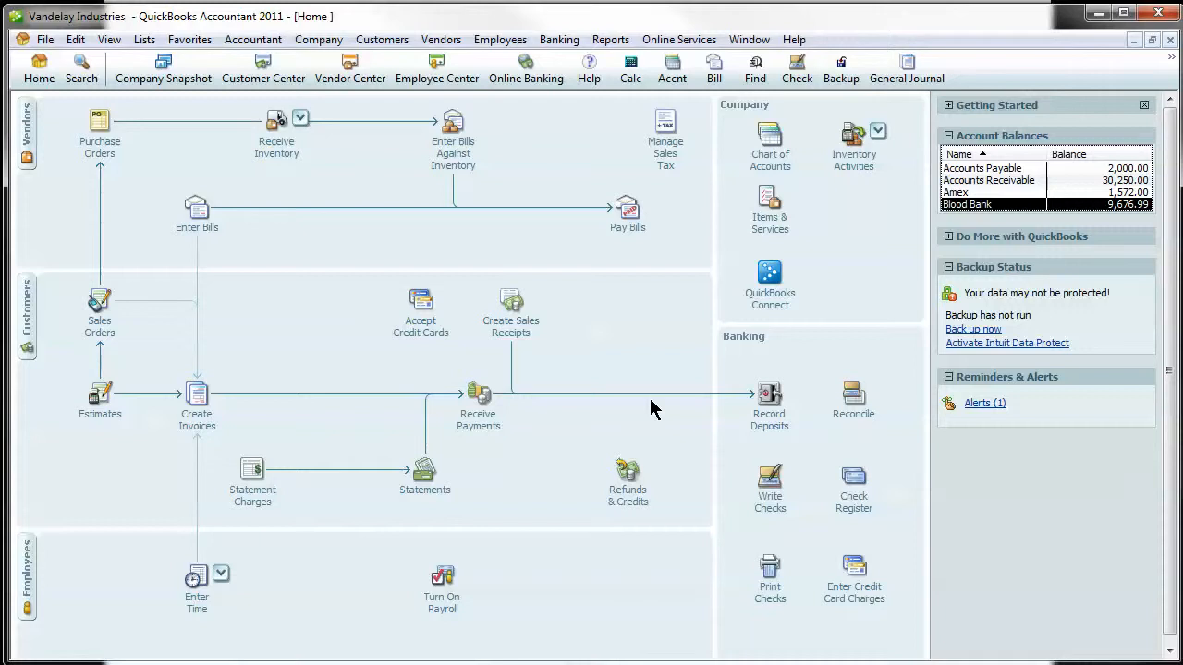
mouse_move(592, 322)
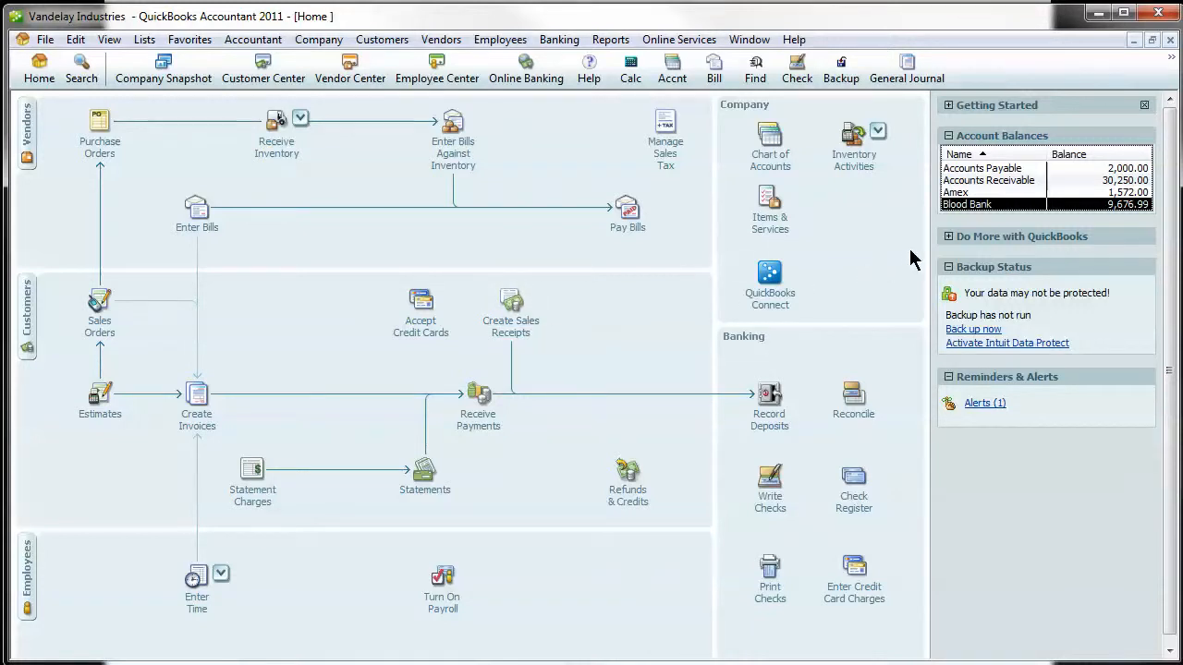
mouse_move(961, 213)
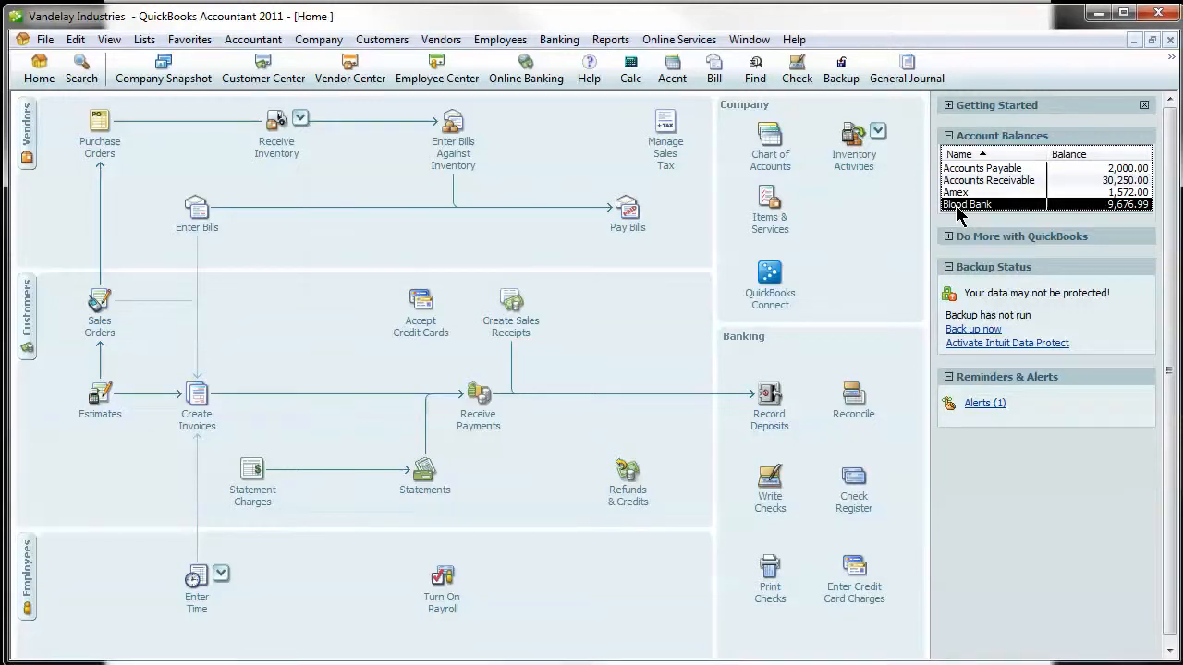
Open the Blood Bank register from the Account Balances panel (ending balance 9,676.99)
double_click(967, 203)
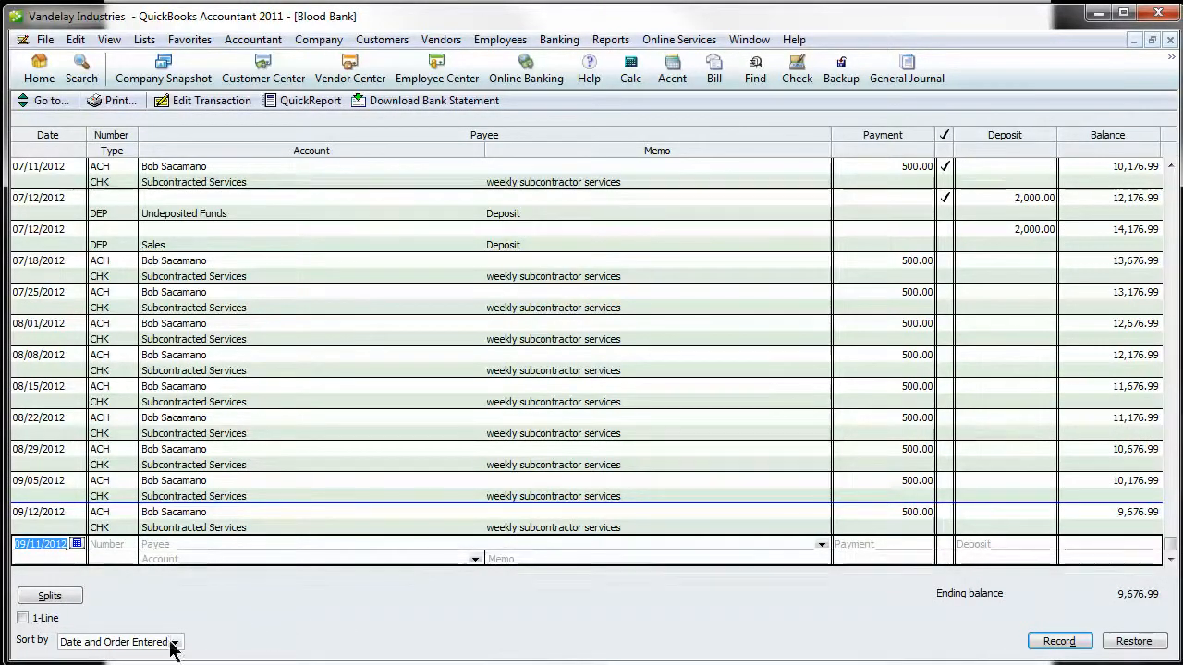
mouse_move(28, 651)
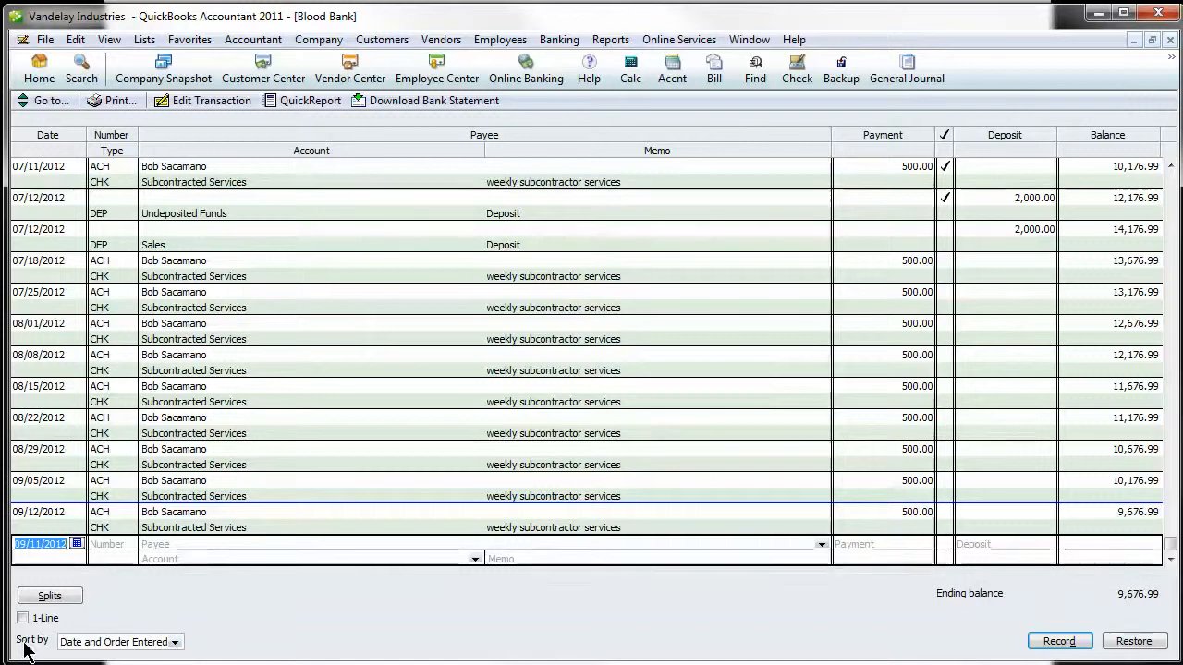
mouse_move(65, 651)
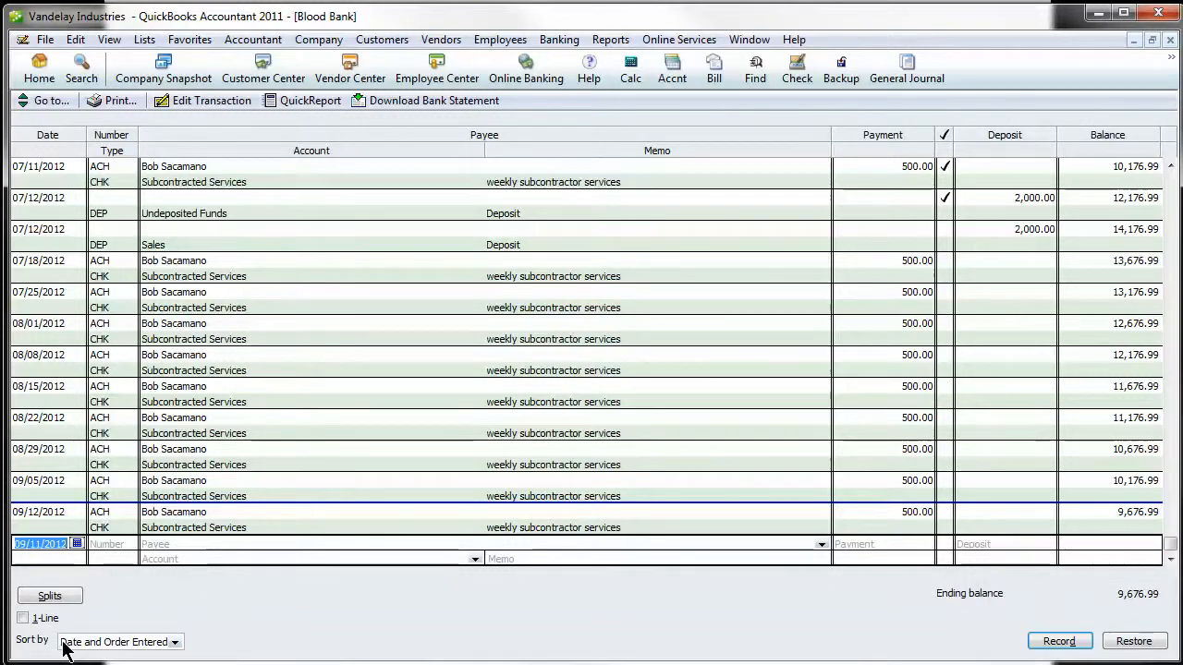
Sort the register by Cleared status so cleared transactions group together
left_click(174, 641)
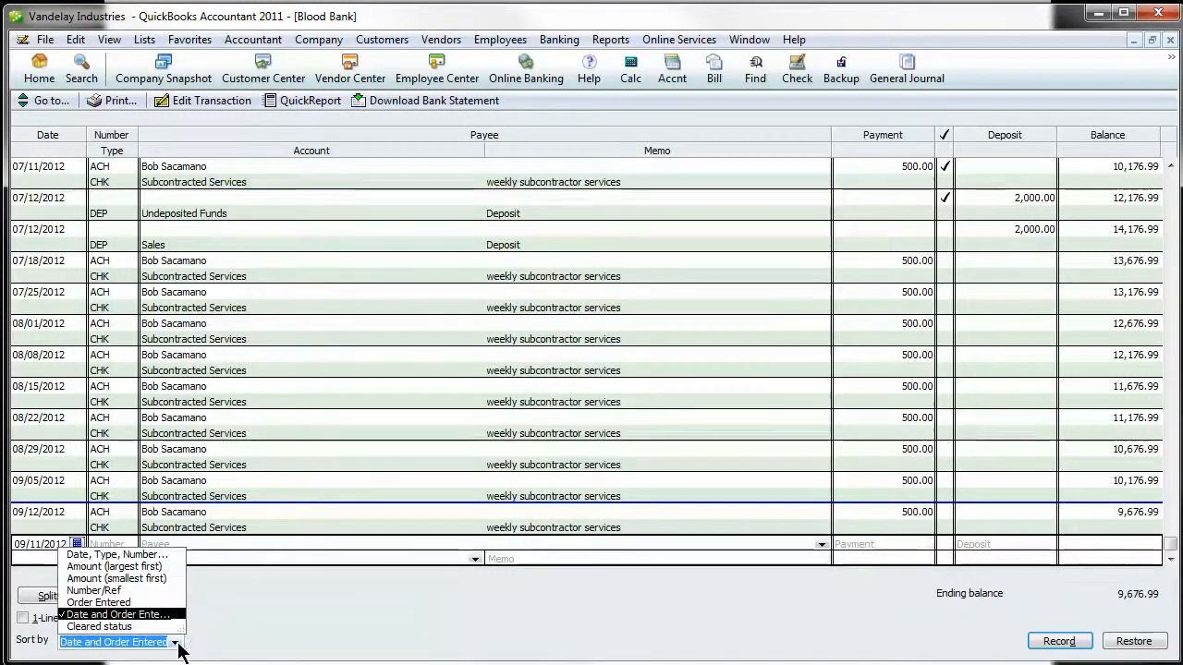
mouse_move(120, 632)
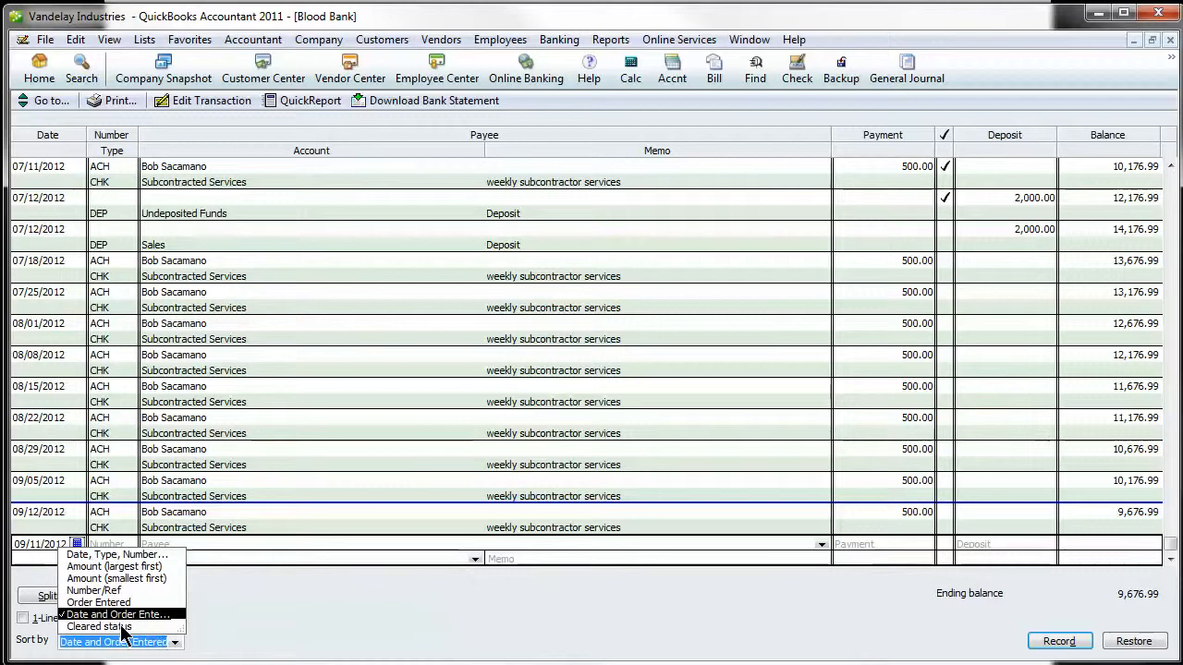
left_click(98, 627)
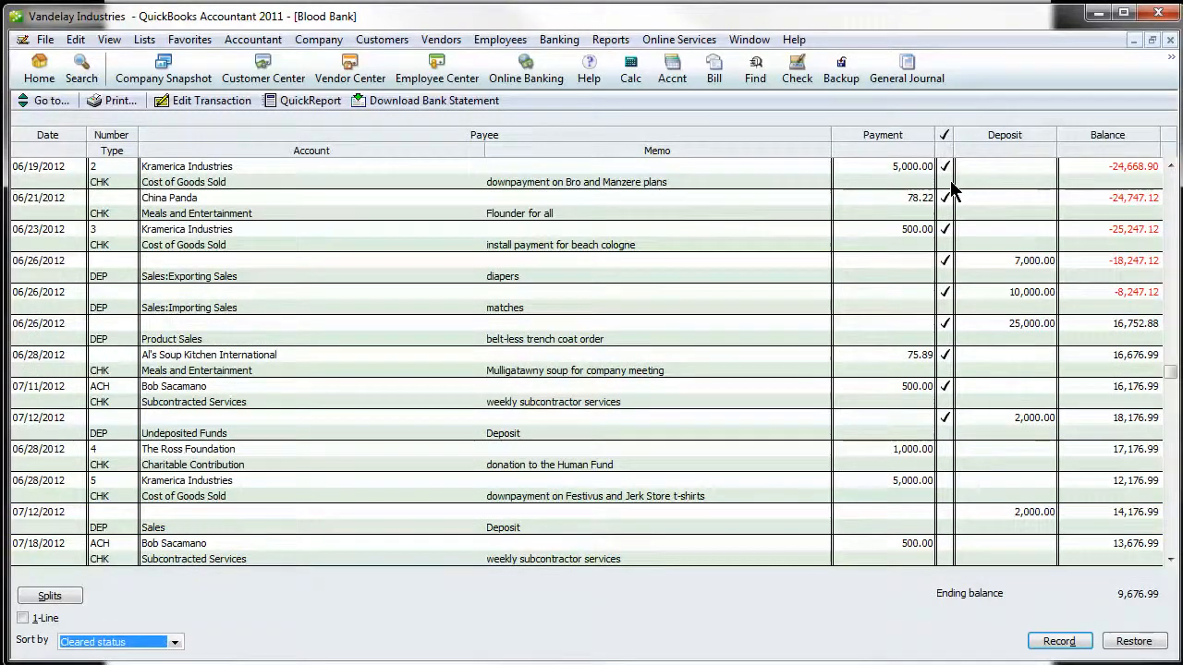
Scroll down the register to the uncleared transactions, reaching the Ross Foundation 1,000.00 check
scroll("down", 3)
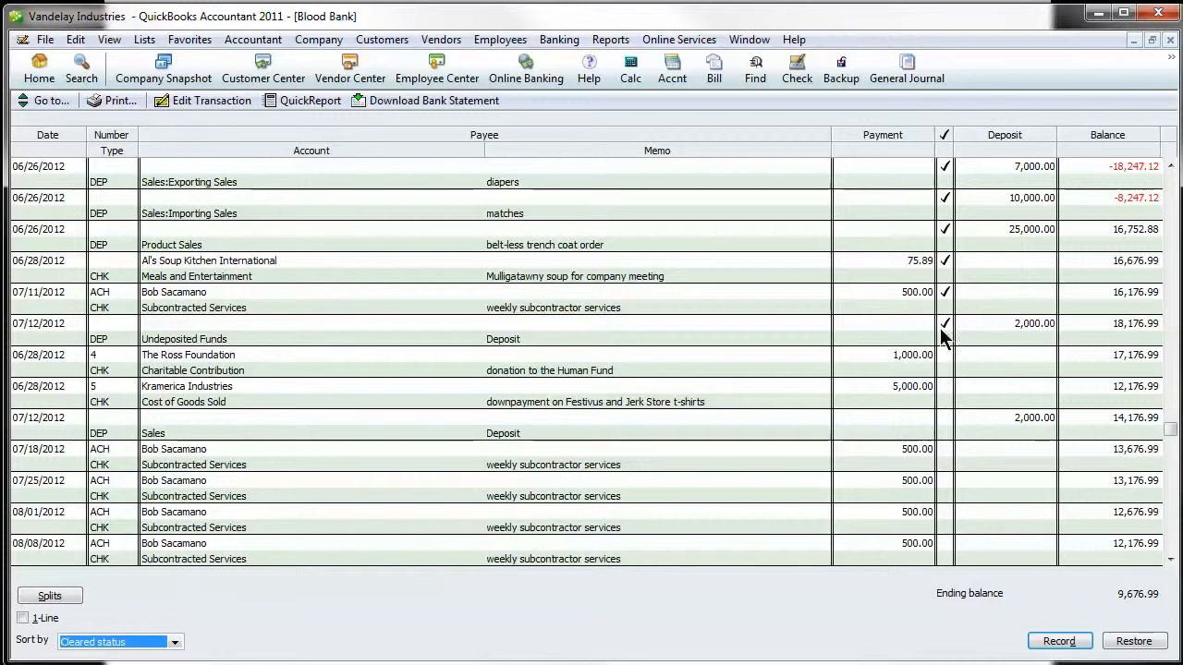
mouse_move(1118, 337)
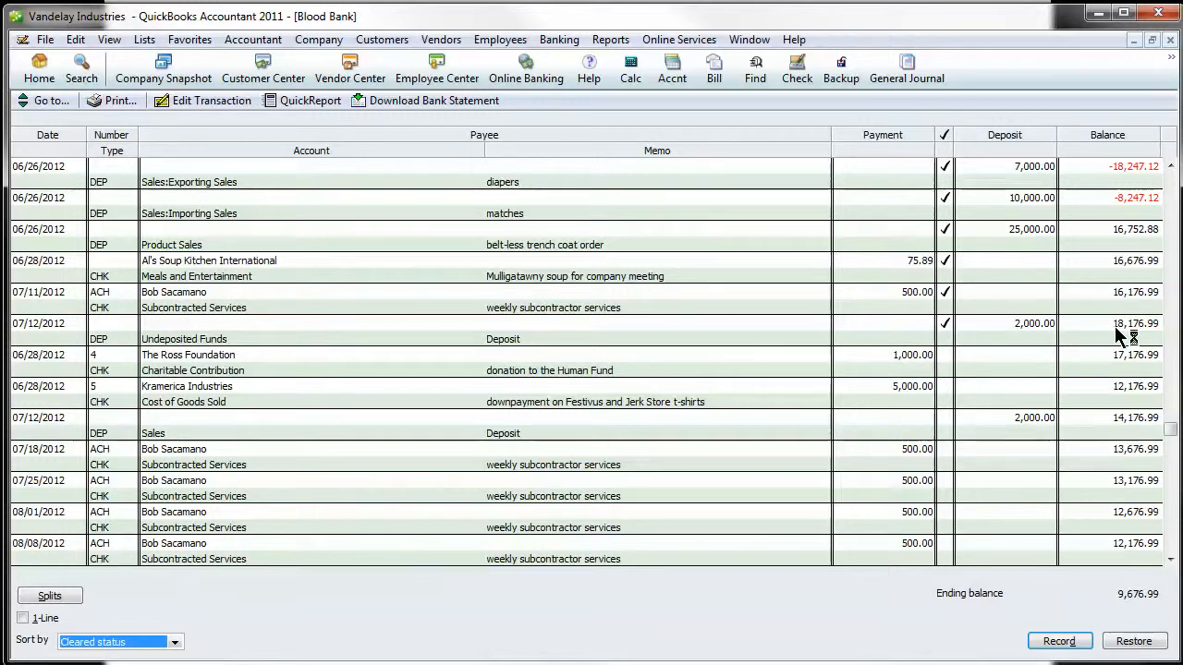
scroll("down", 3)
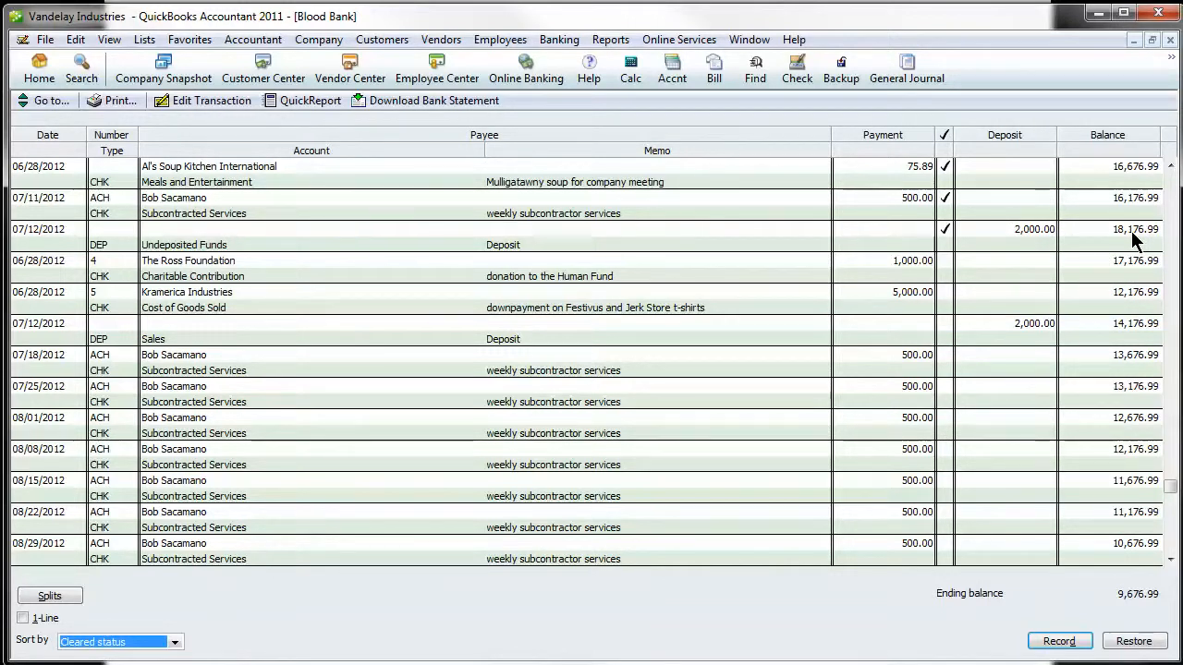
scroll("down", 3)
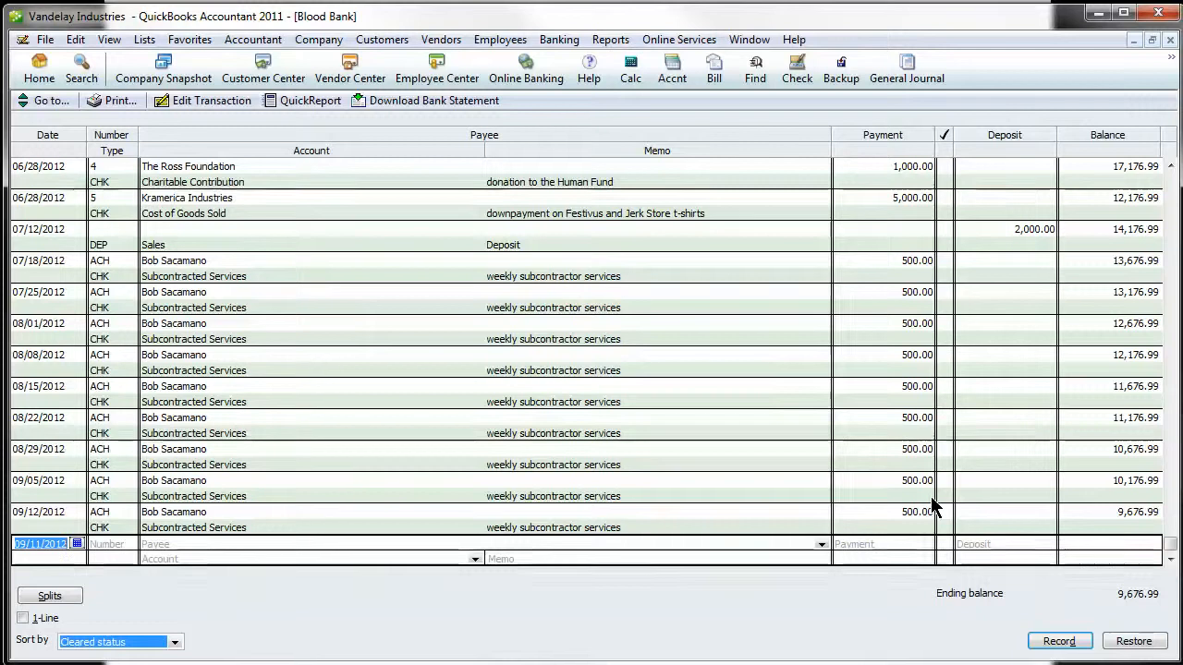
mouse_move(958, 474)
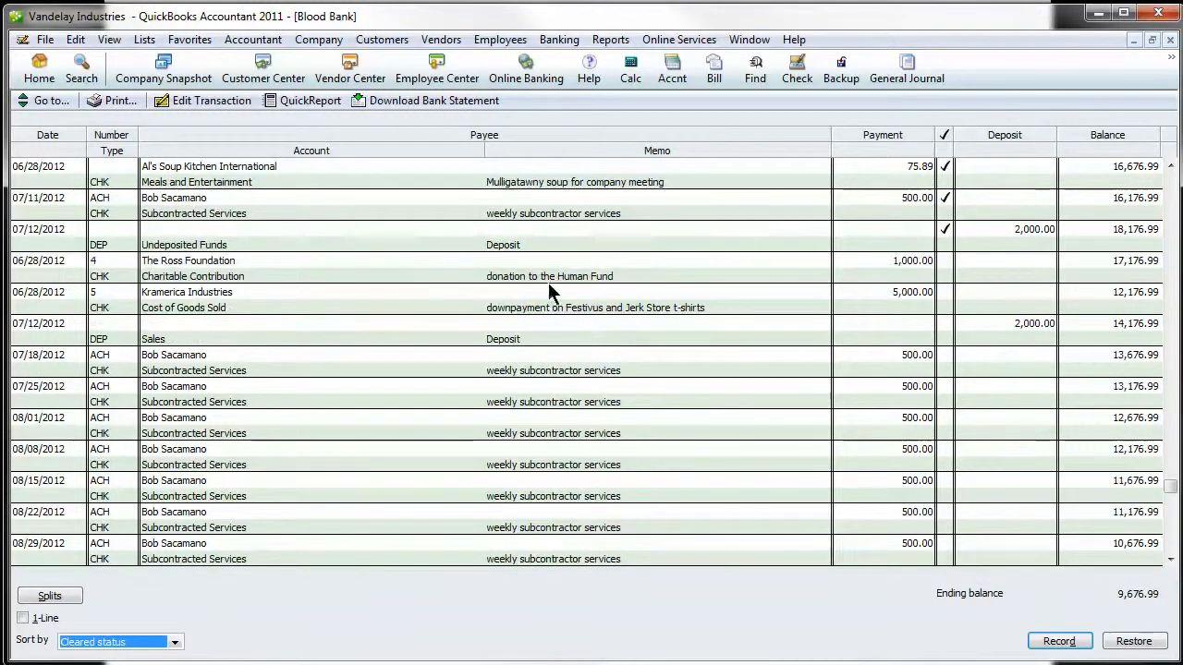
mouse_move(545, 304)
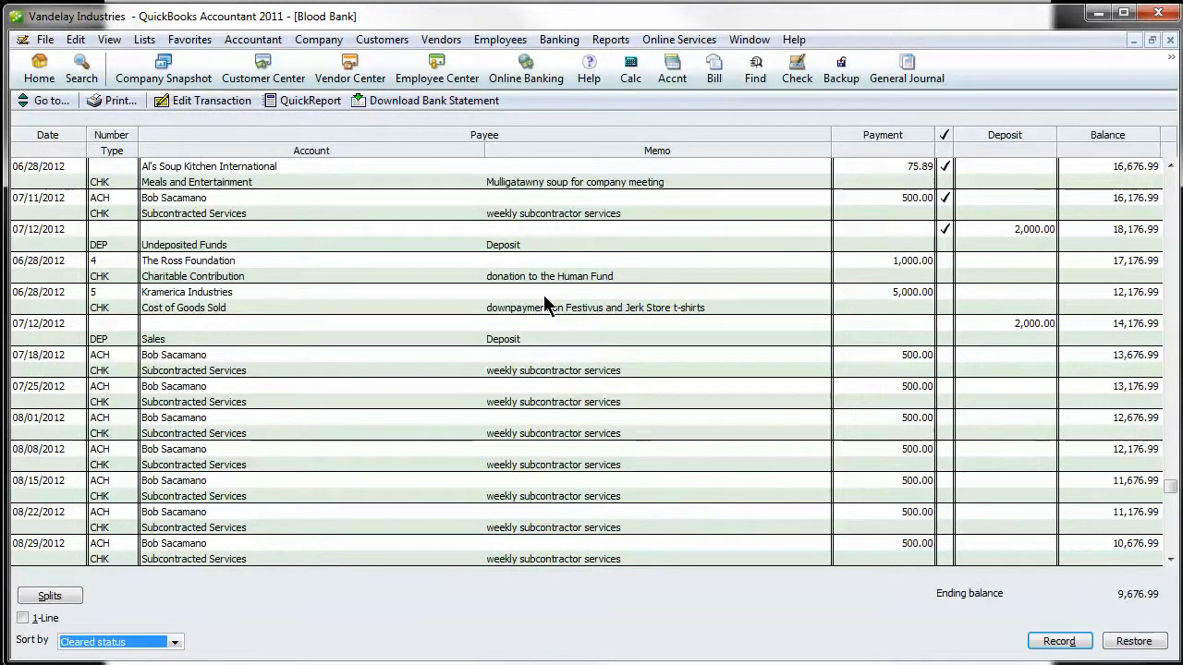
mouse_move(647, 304)
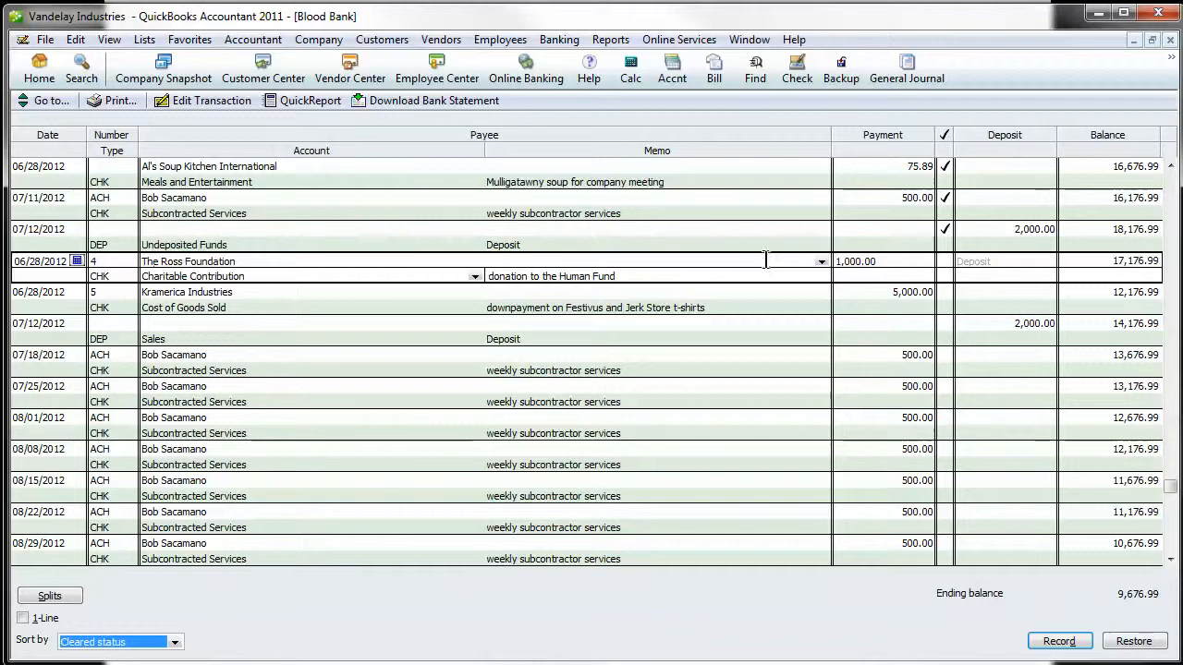
mouse_move(566, 292)
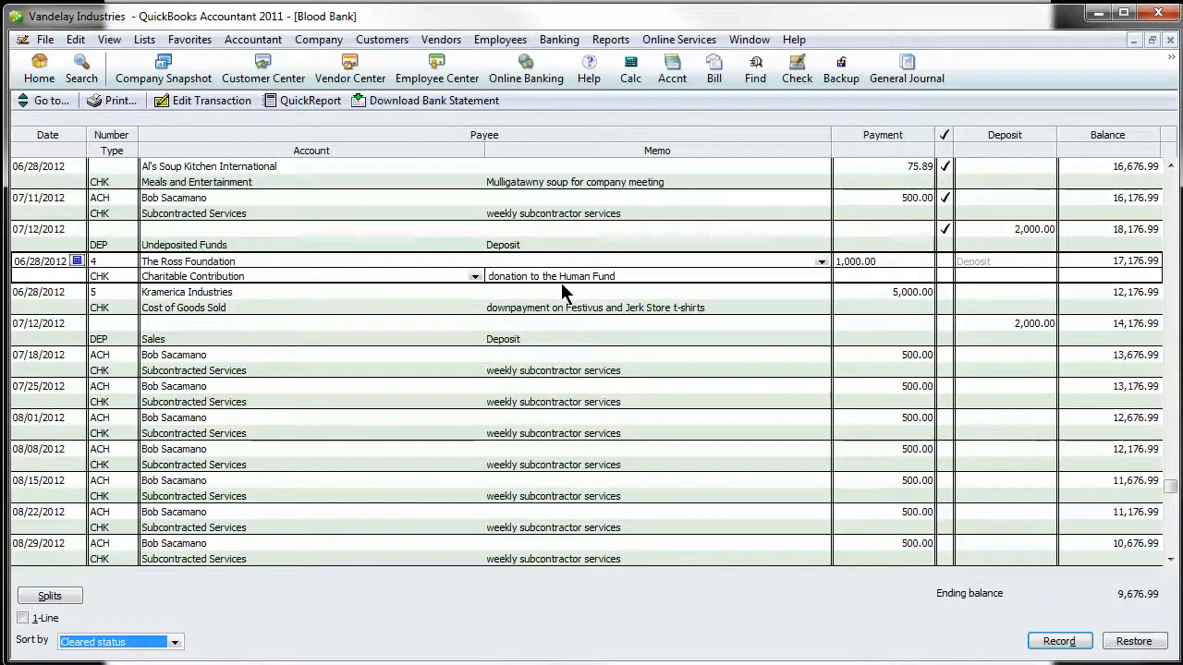
Mark the Ross Foundation 1,000.00 check cleared and confirm Yes to record the change
left_click(943, 260)
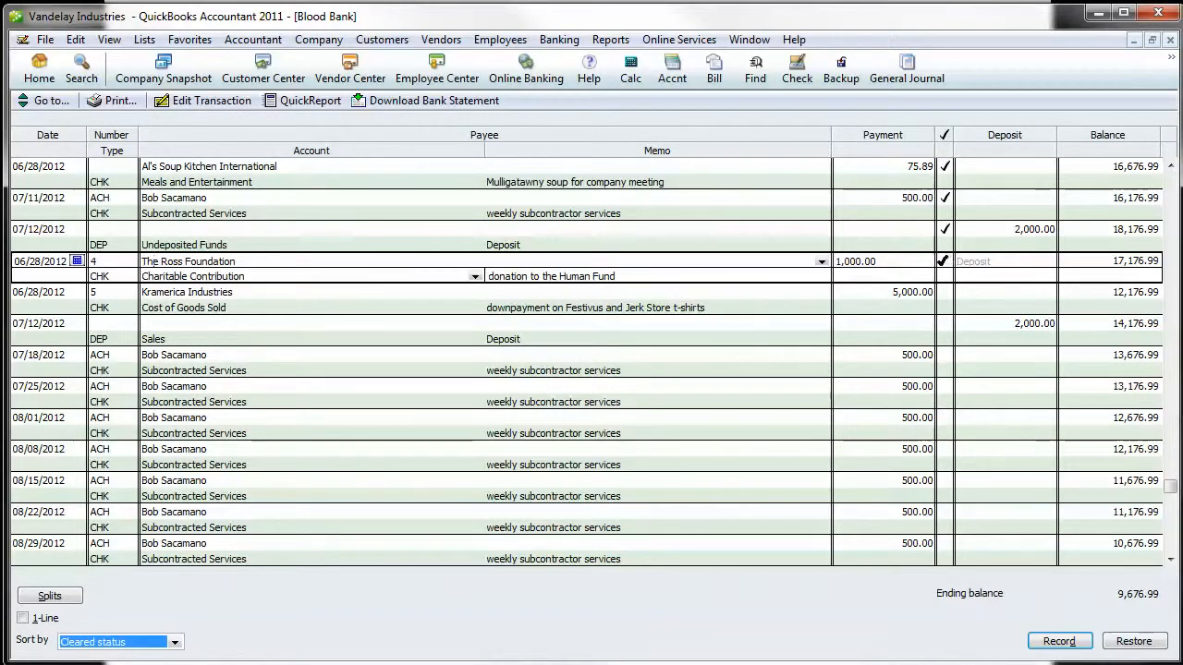
mouse_move(953, 387)
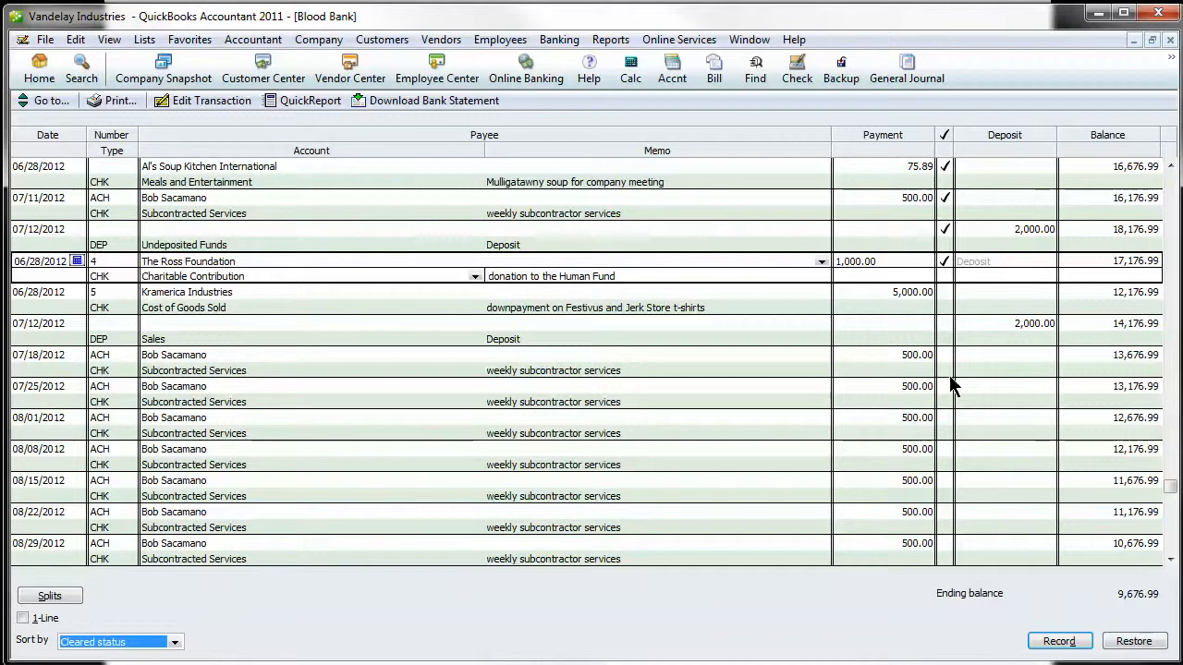
left_click(1059, 639)
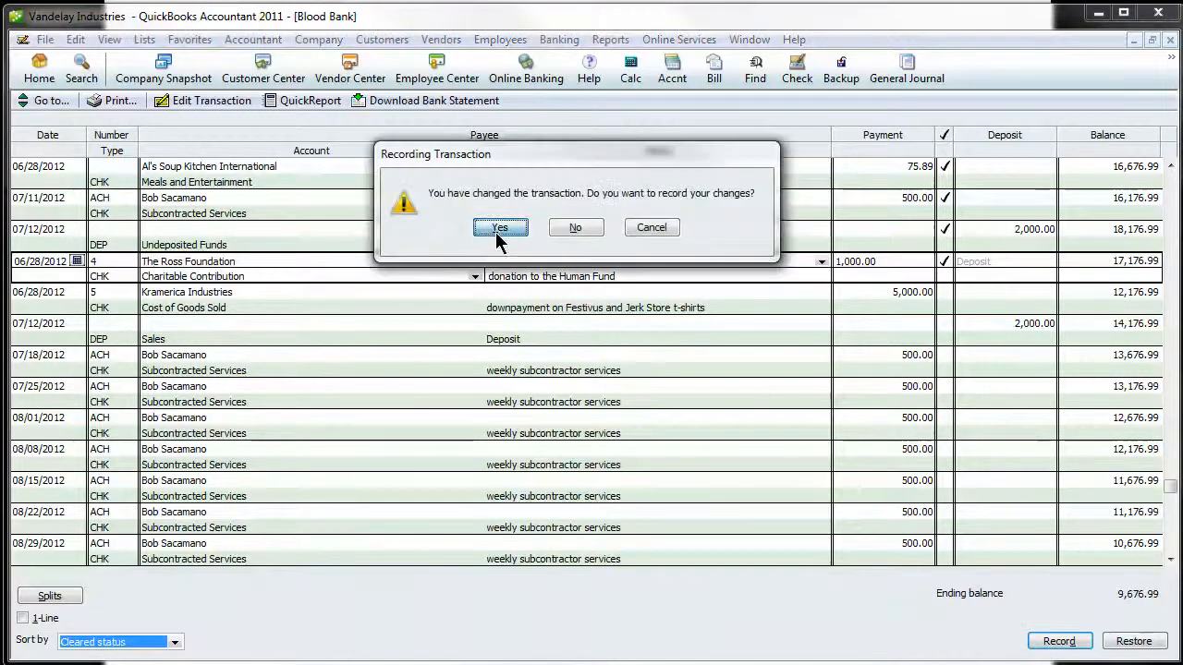
left_click(499, 227)
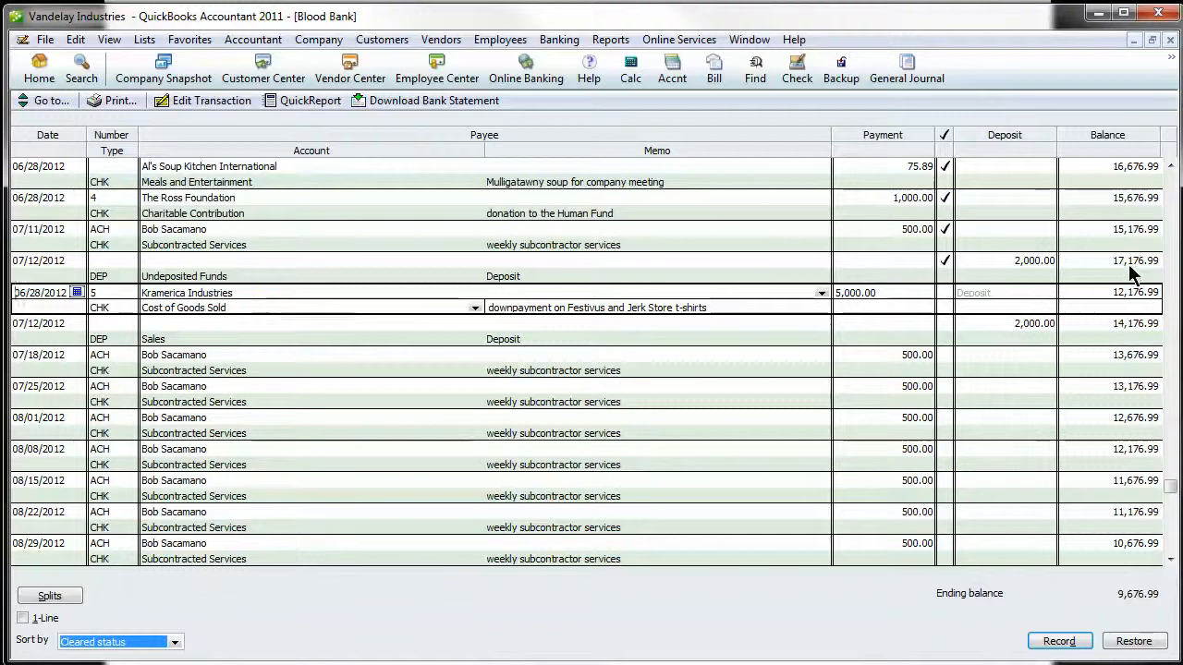
scroll("down", 3)
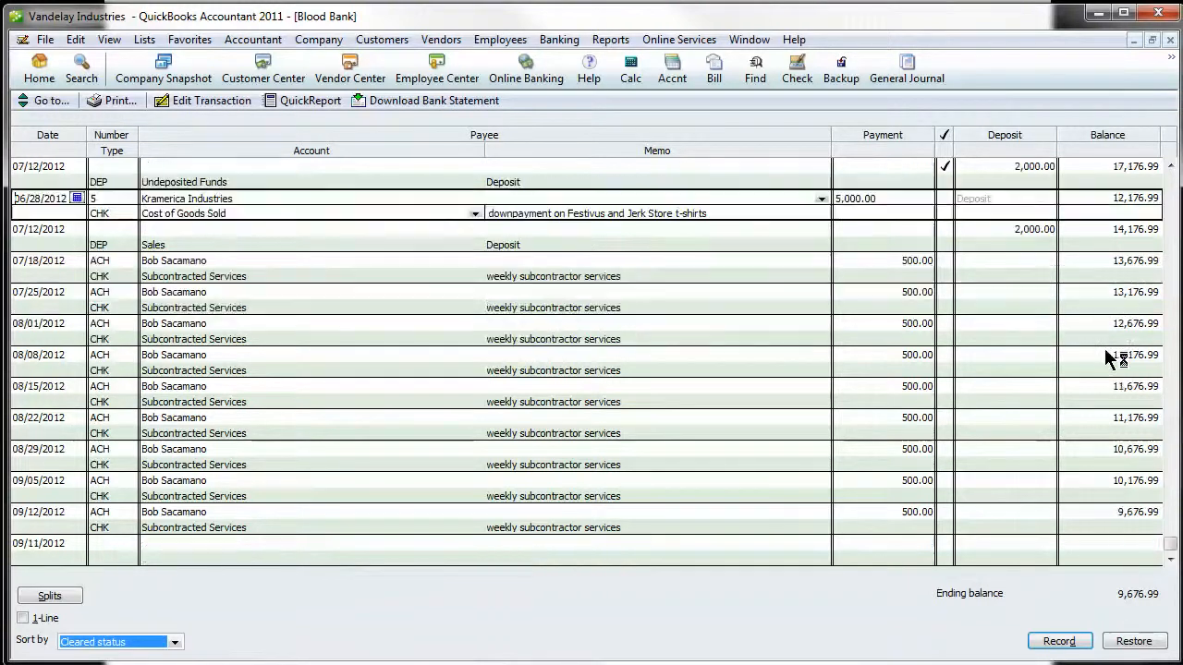
mouse_move(983, 462)
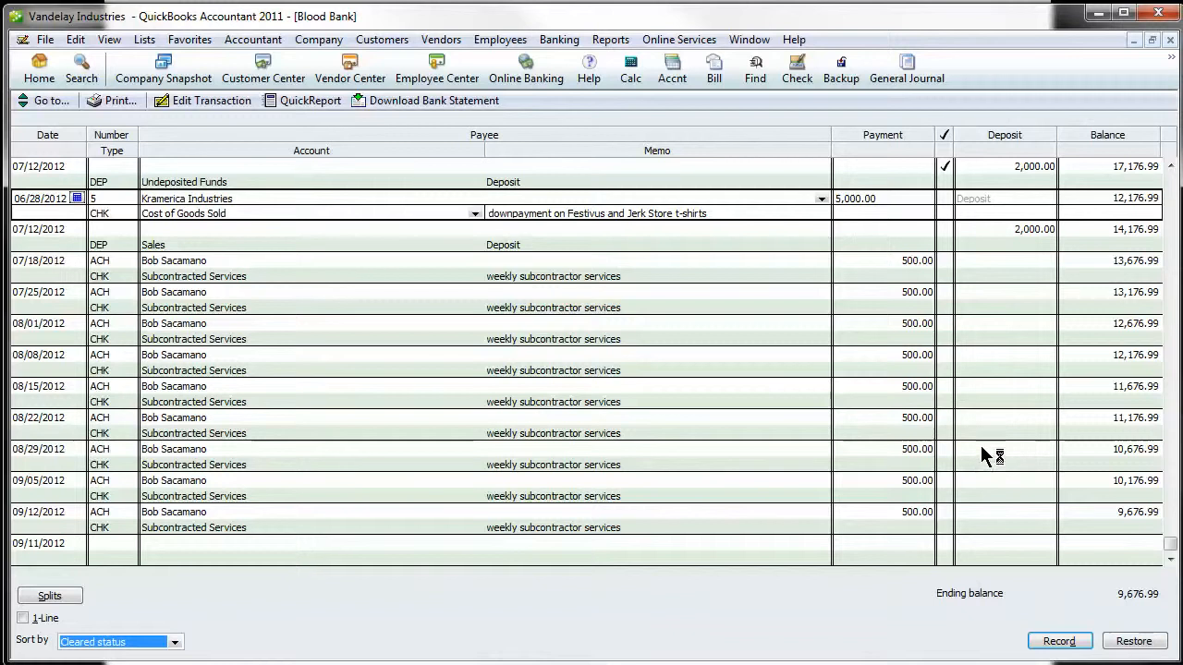
mouse_move(983, 456)
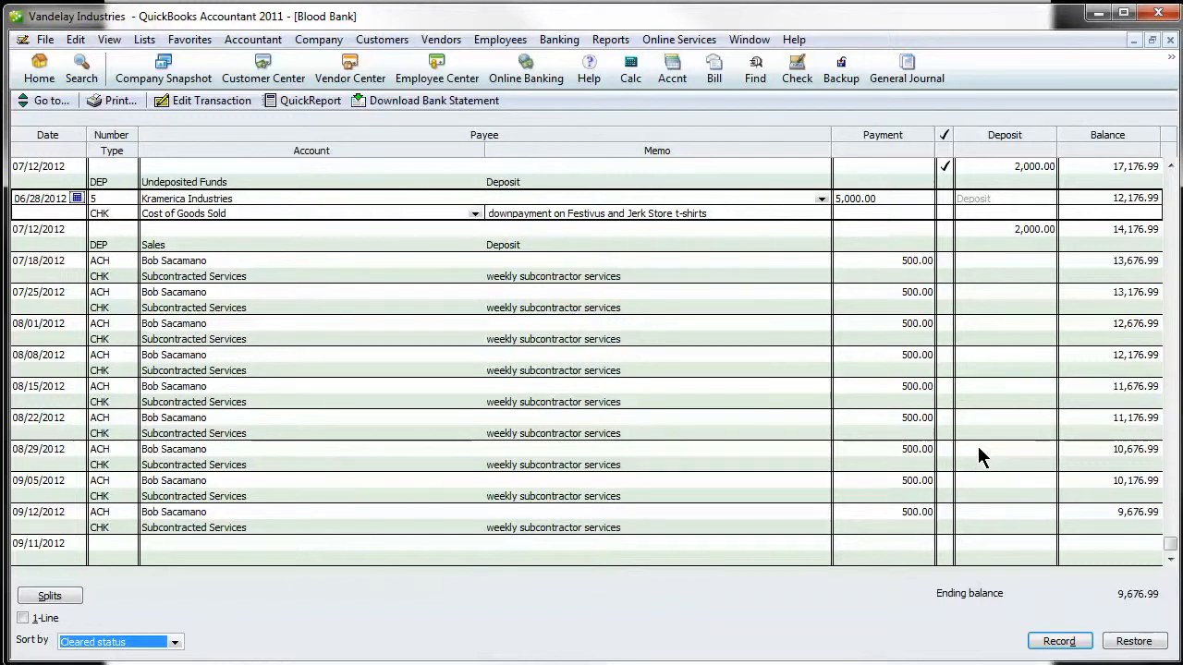
mouse_move(1013, 392)
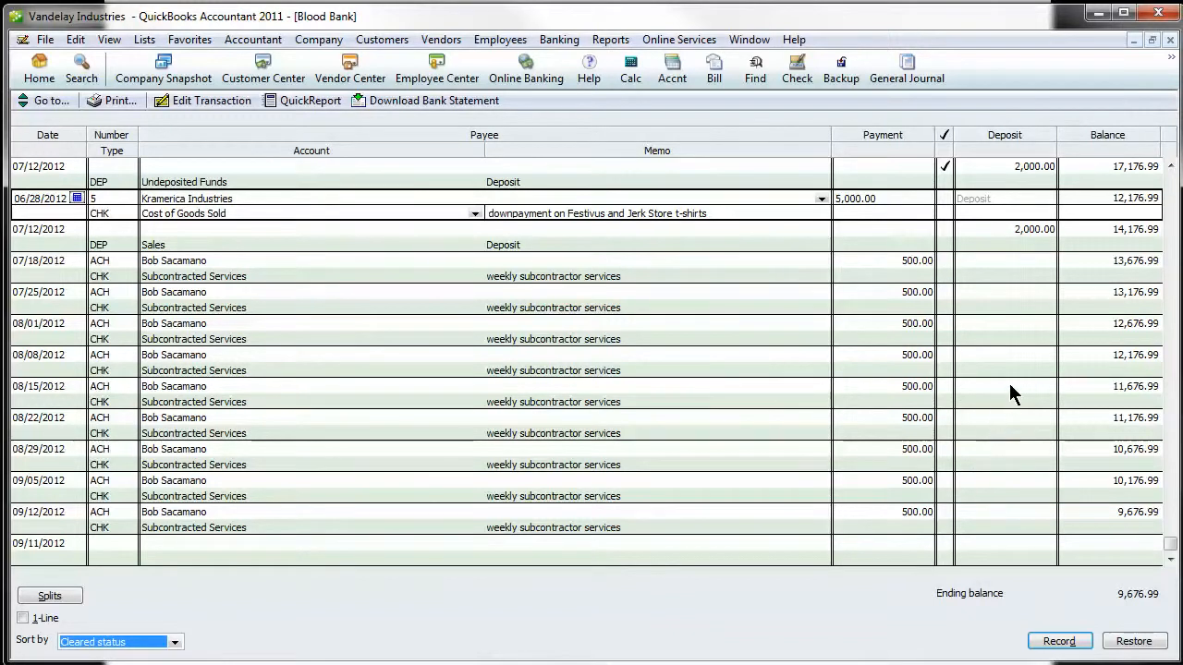
mouse_move(920, 176)
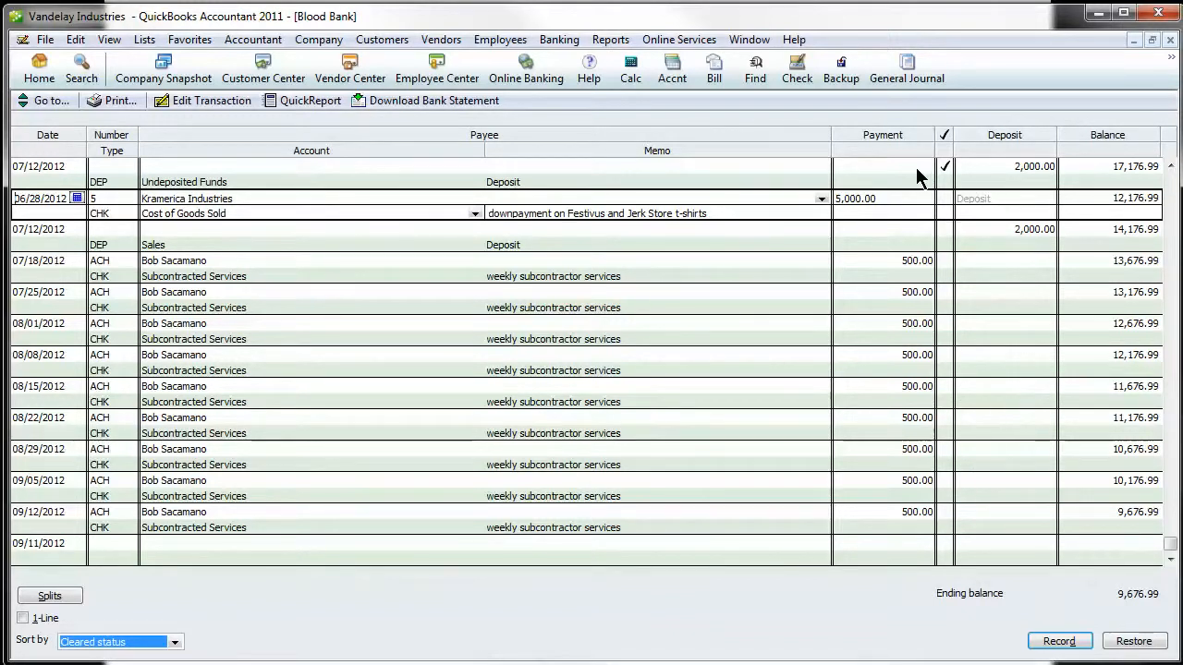
mouse_move(1137, 174)
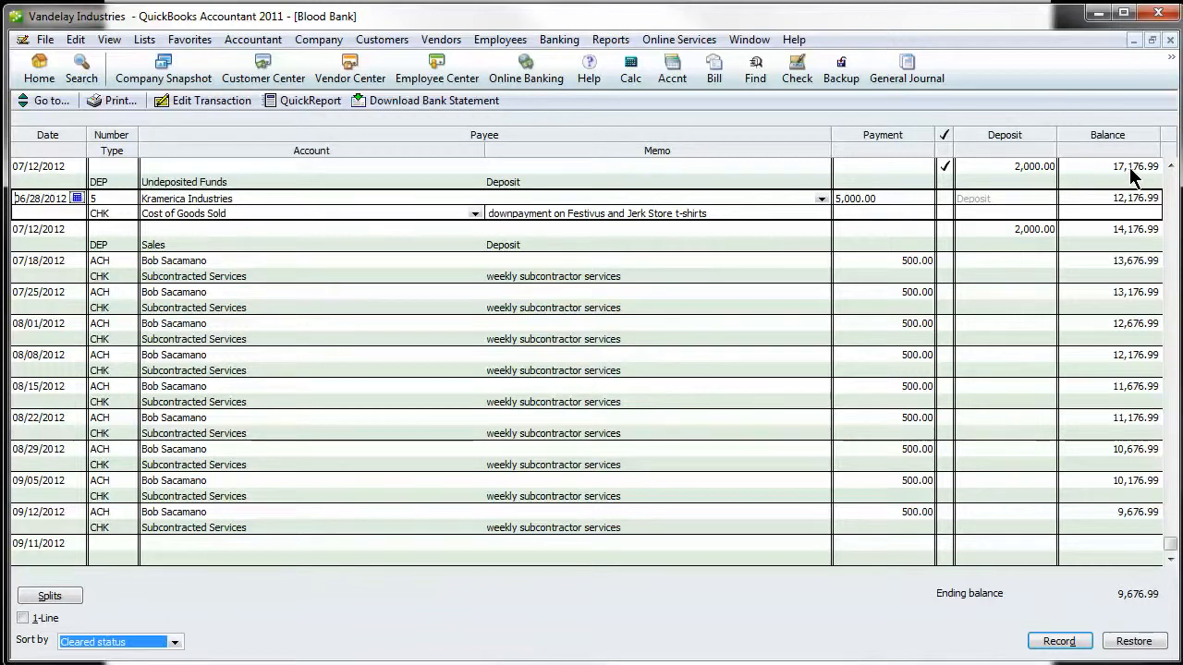